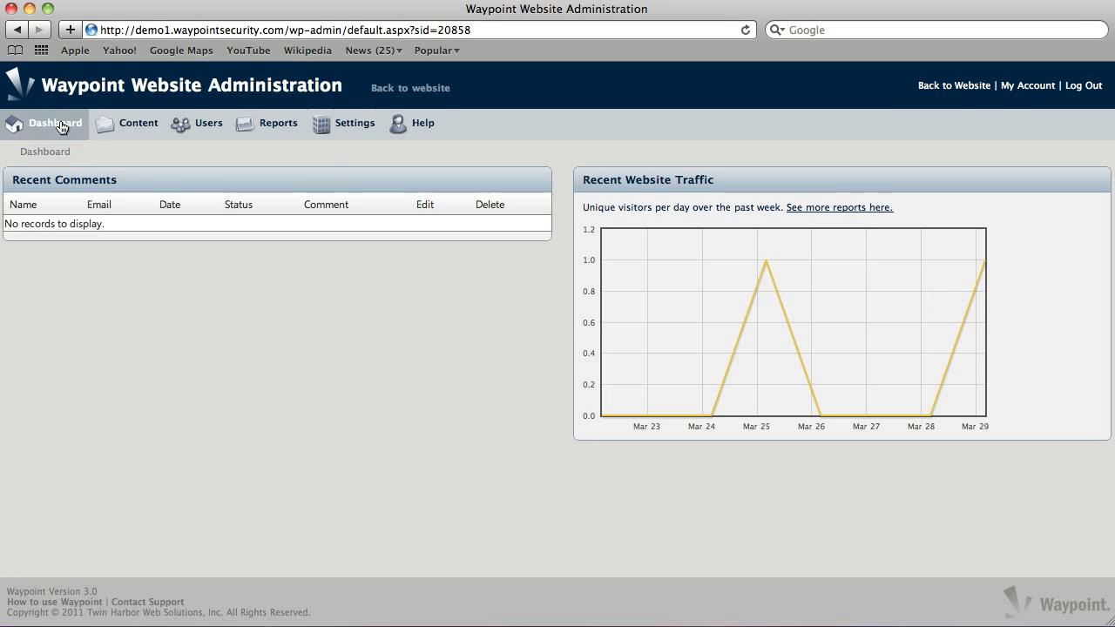
{"action": "mouse_move", "coordinate": [316, 409]}
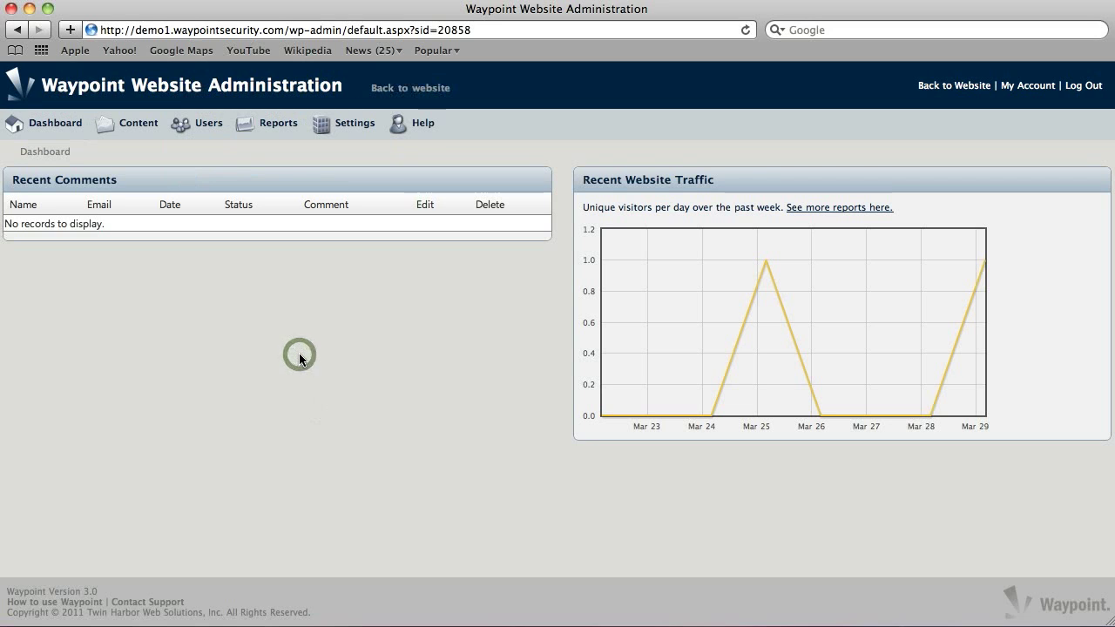
- Show the Users dropdown with List Users, Search For Users and Groups
{"action": "left_click", "coordinate": [208, 123]}
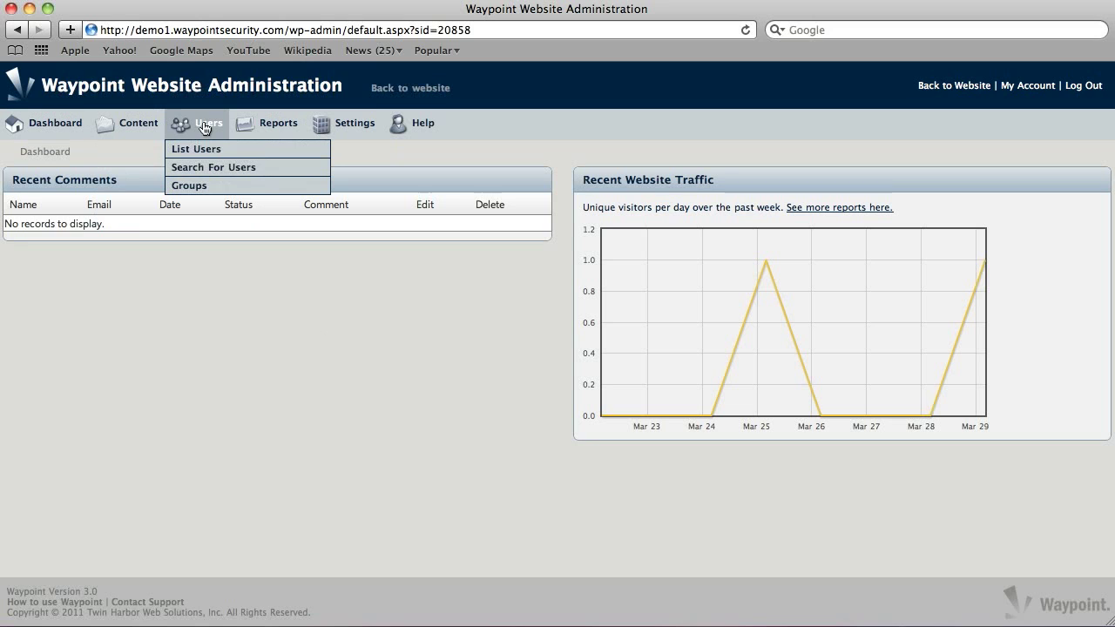
{"action": "mouse_move", "coordinate": [206, 148]}
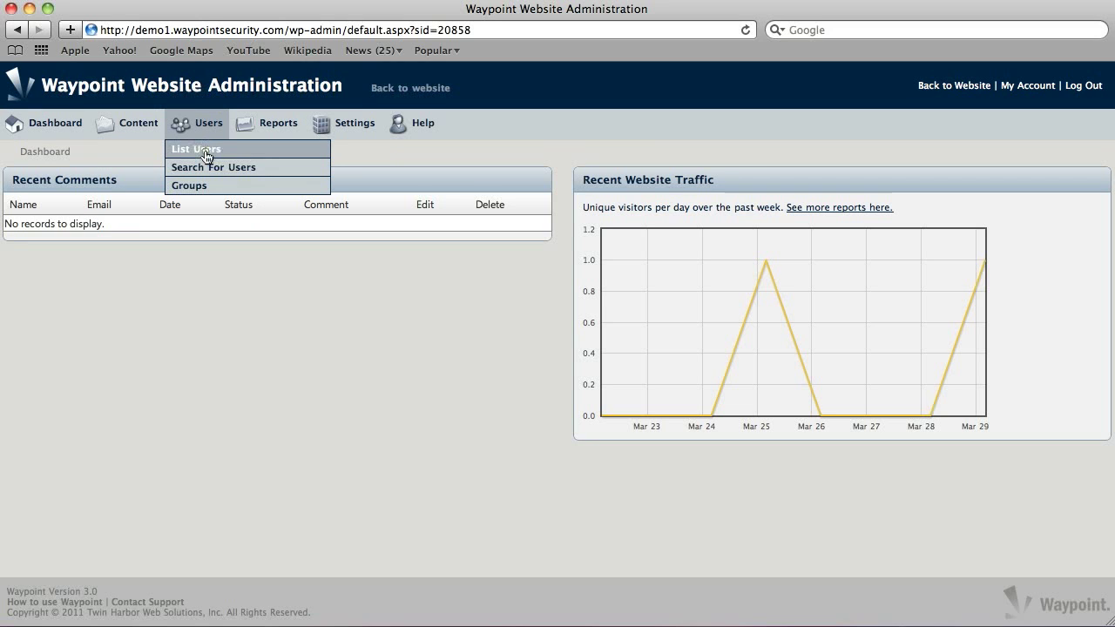
- List the site users, briefly including customers, then exclude them to show two approved accounts
{"action": "left_click", "coordinate": [195, 148]}
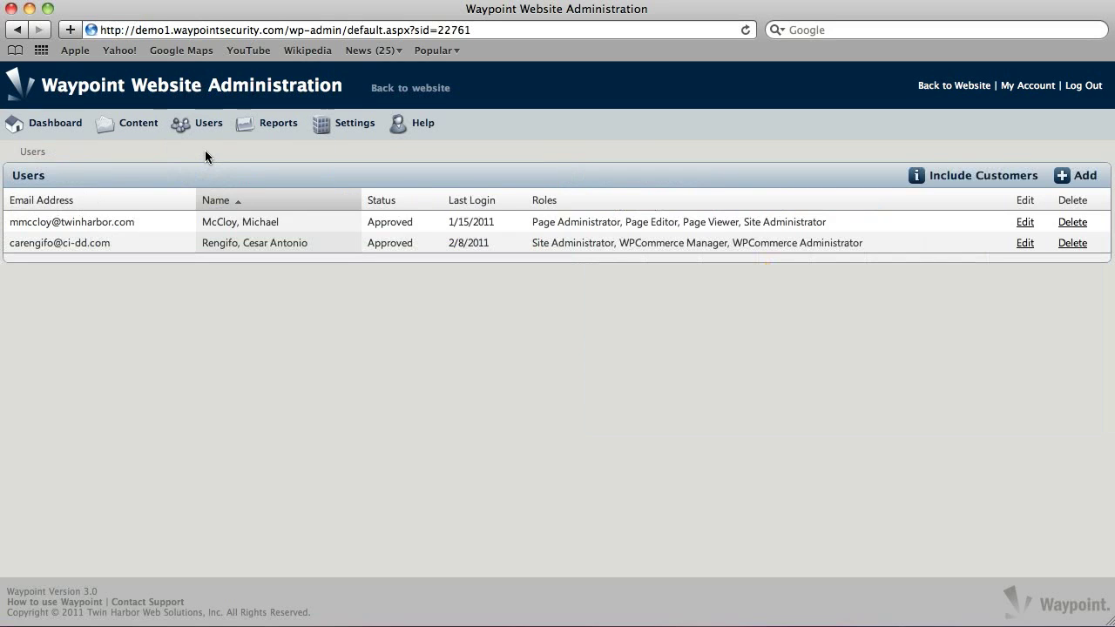
{"action": "mouse_move", "coordinate": [293, 402]}
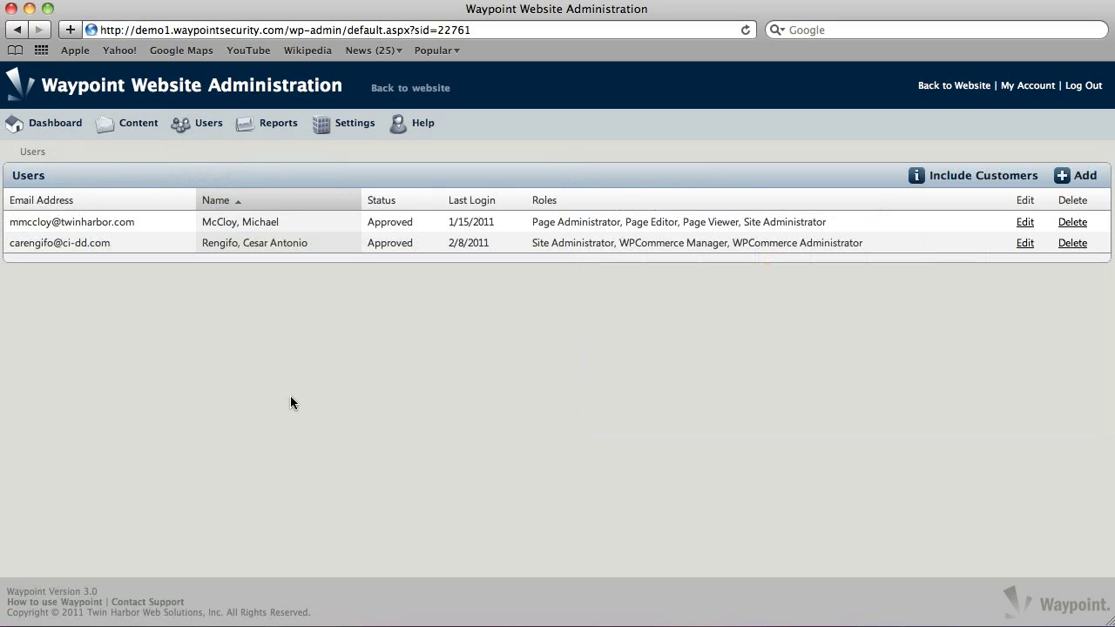
{"action": "mouse_move", "coordinate": [791, 363]}
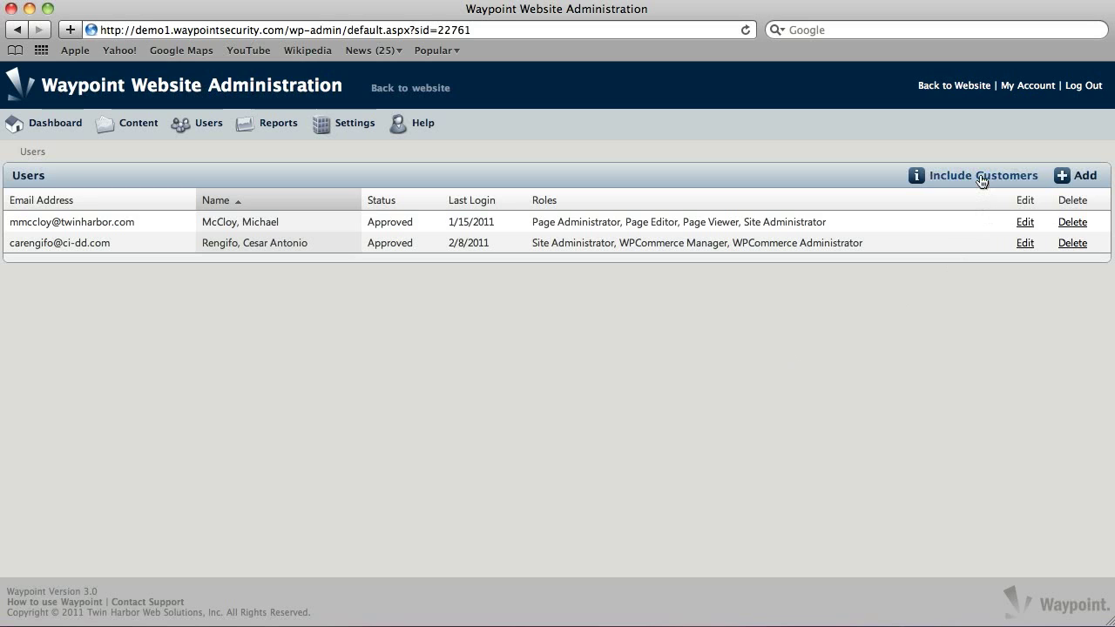
{"action": "left_click", "coordinate": [982, 175]}
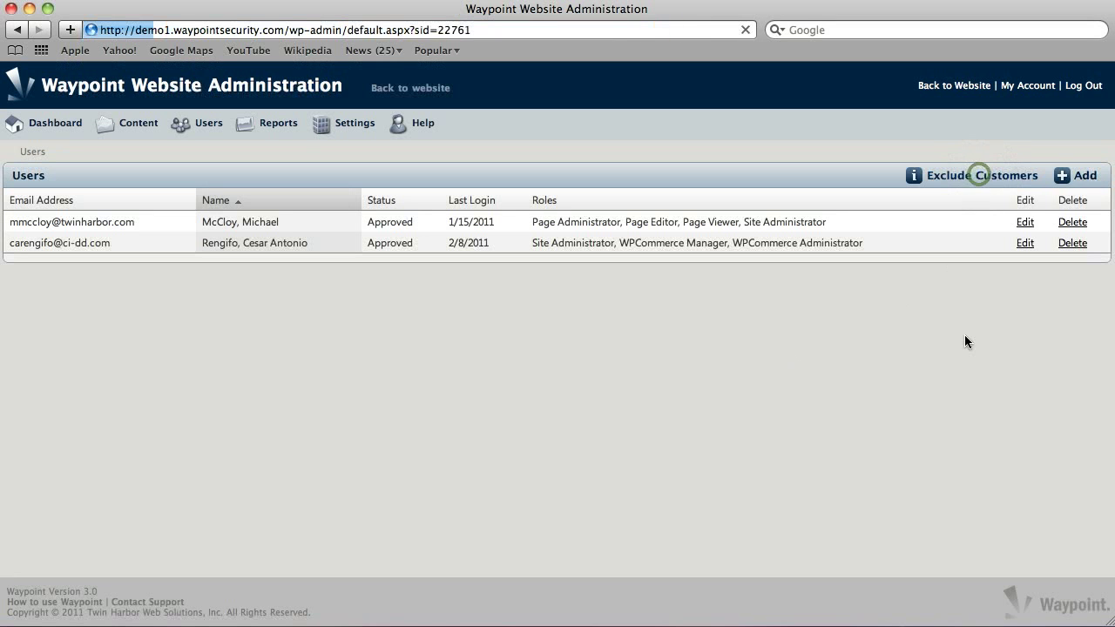
{"action": "left_click", "coordinate": [983, 176]}
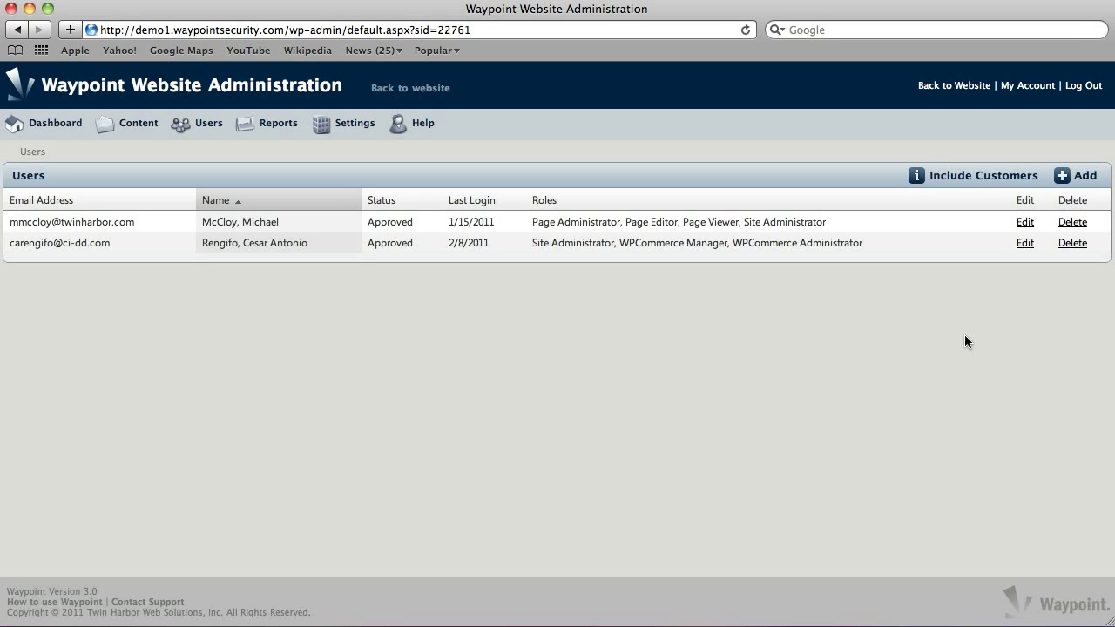
{"action": "mouse_move", "coordinate": [955, 338]}
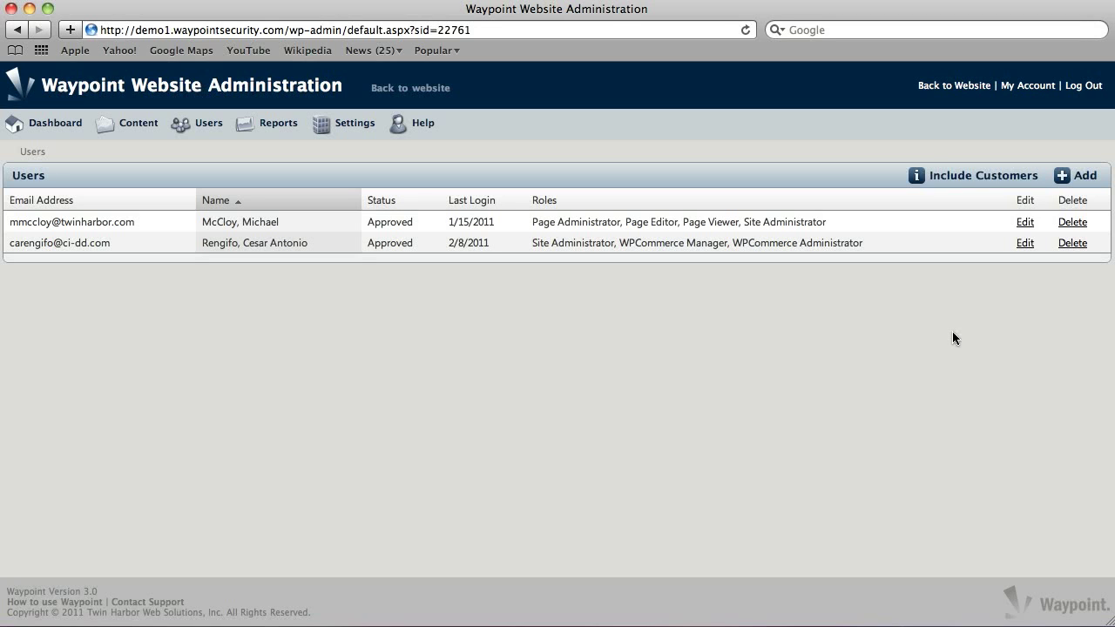
{"action": "mouse_move", "coordinate": [953, 324]}
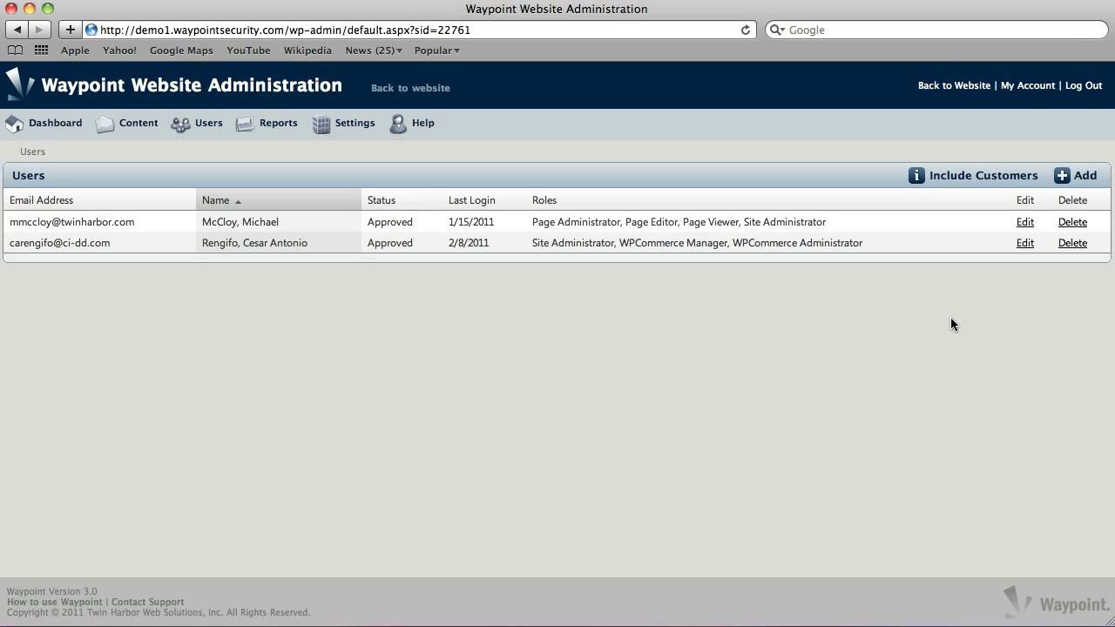
{"action": "mouse_move", "coordinate": [380, 264]}
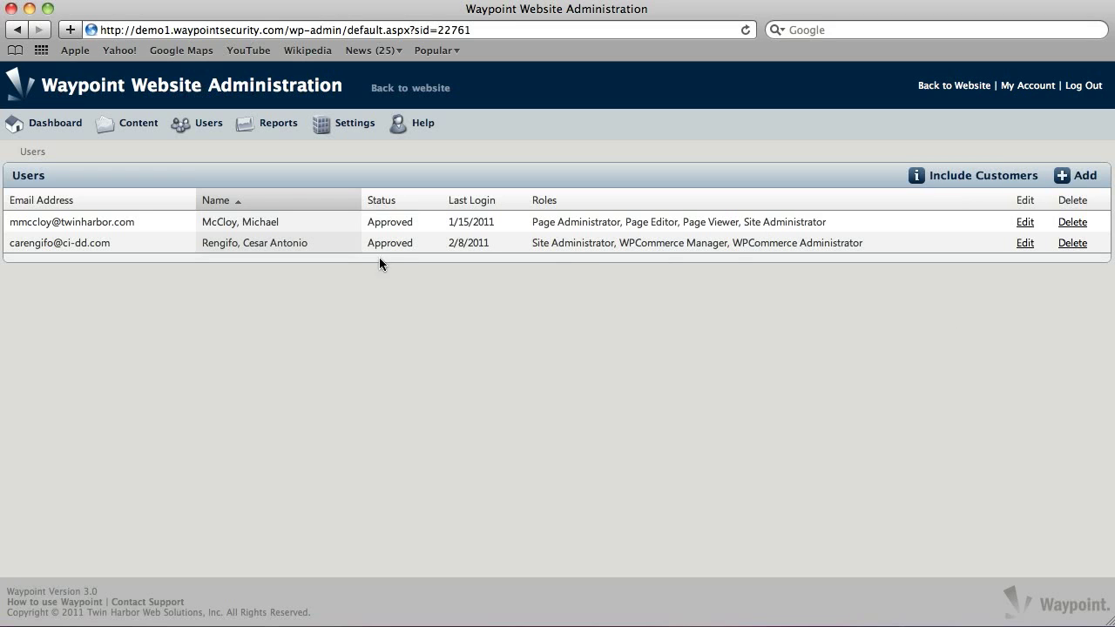
{"action": "mouse_move", "coordinate": [710, 287]}
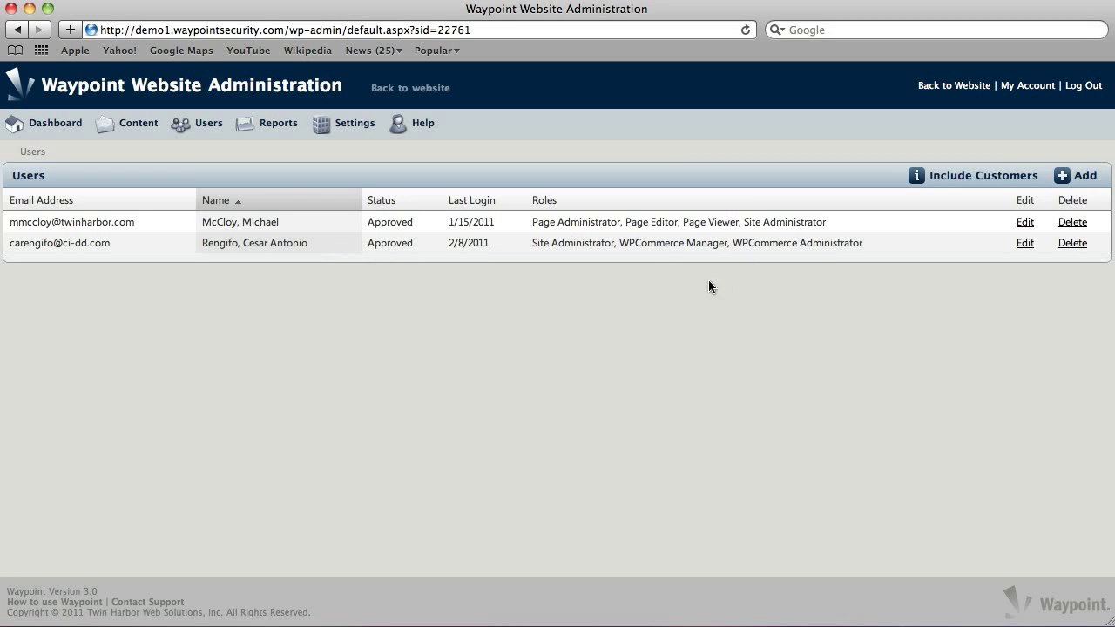
{"action": "mouse_move", "coordinate": [1025, 225]}
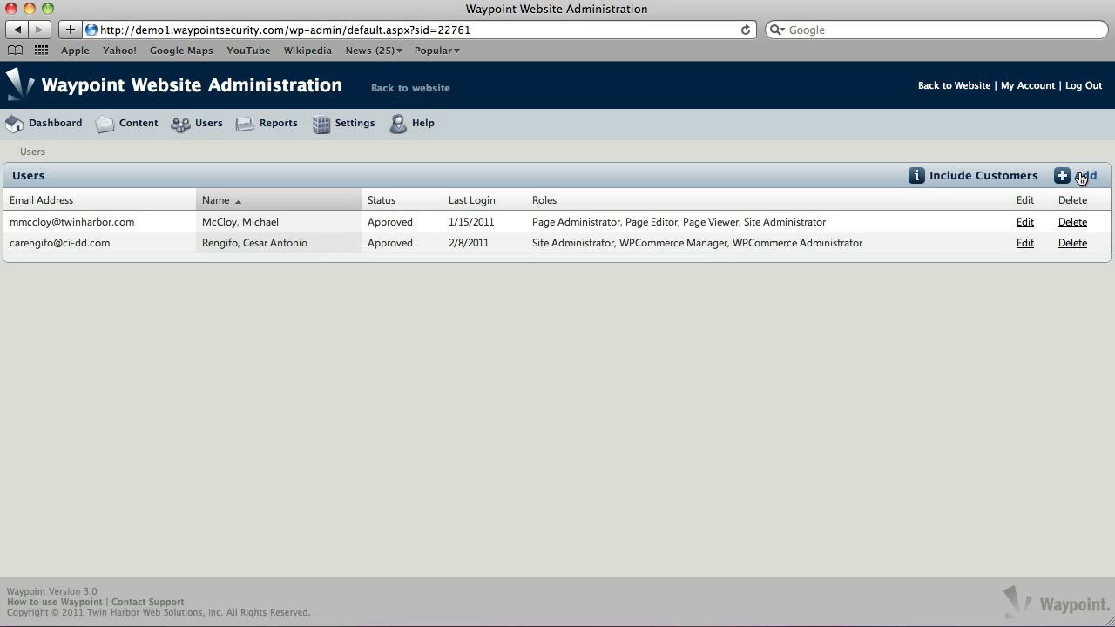
- Start a new user and enter John Smith's name and john@ email address
{"action": "left_click", "coordinate": [1061, 175]}
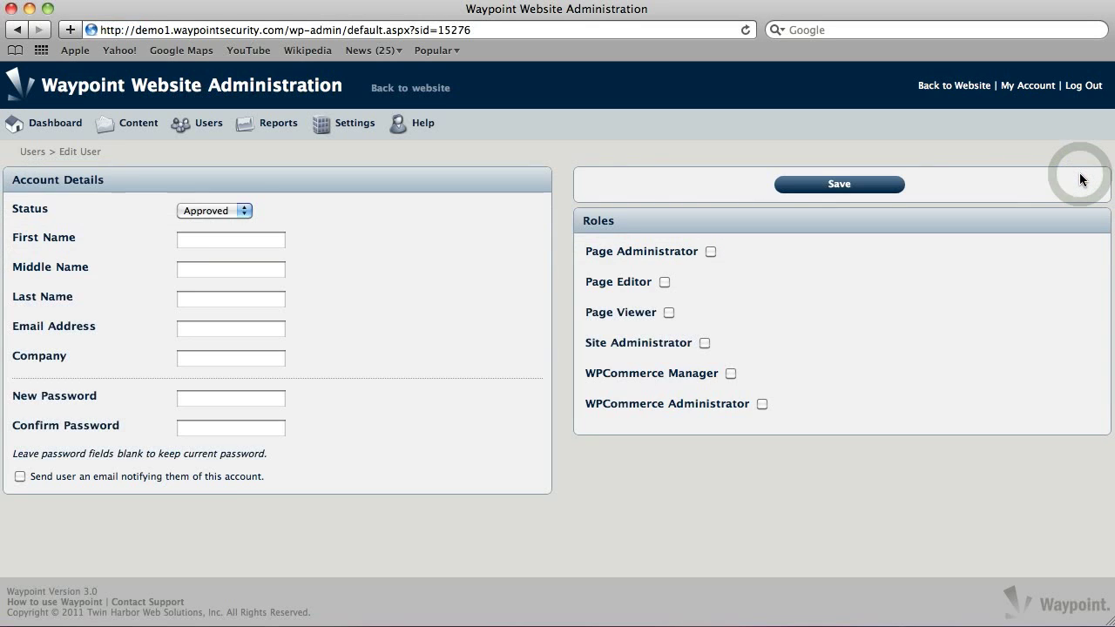
{"action": "left_click", "coordinate": [231, 238]}
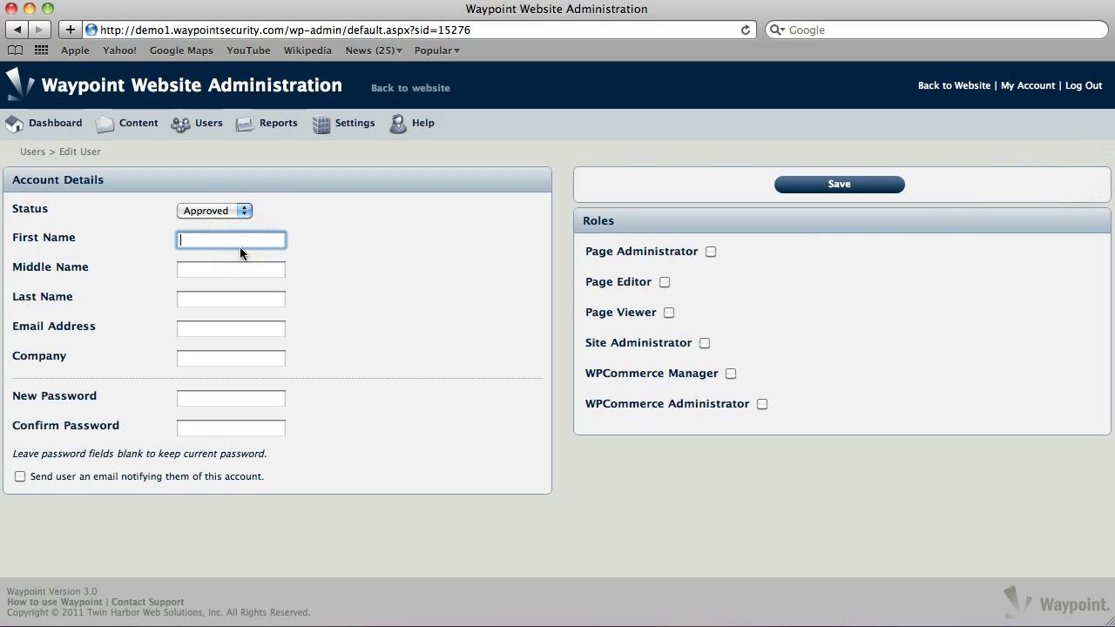
{"action": "type", "text": "J"}
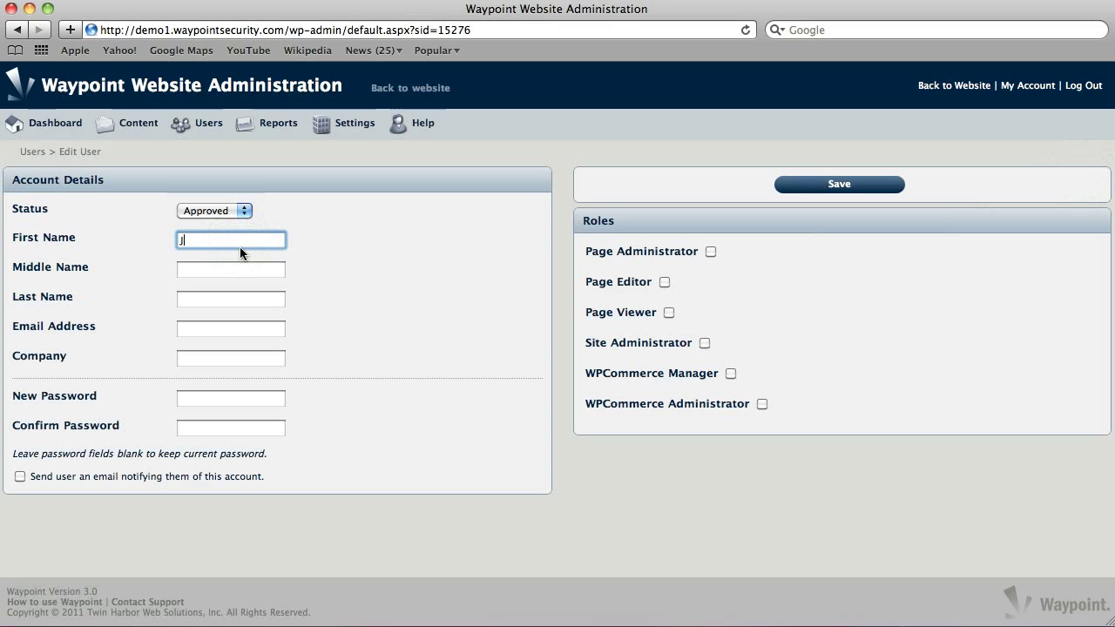
{"action": "type", "text": "Smith"}
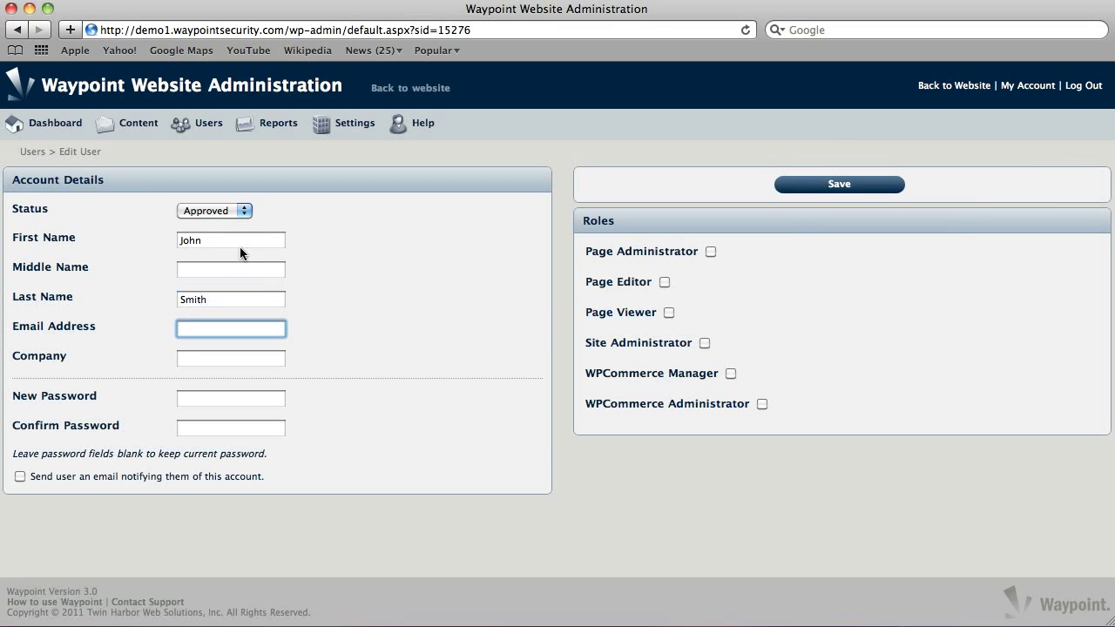
{"action": "type", "text": "john@"}
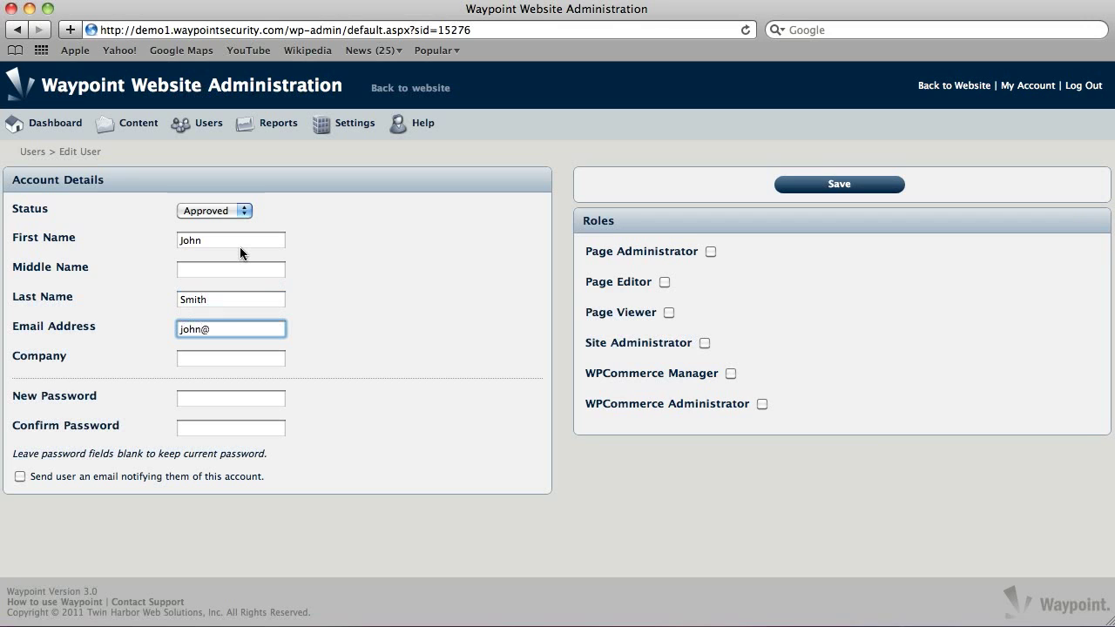
- Enter company Twin Harbor and the password, confirmed a second time
{"action": "left_click", "coordinate": [231, 358]}
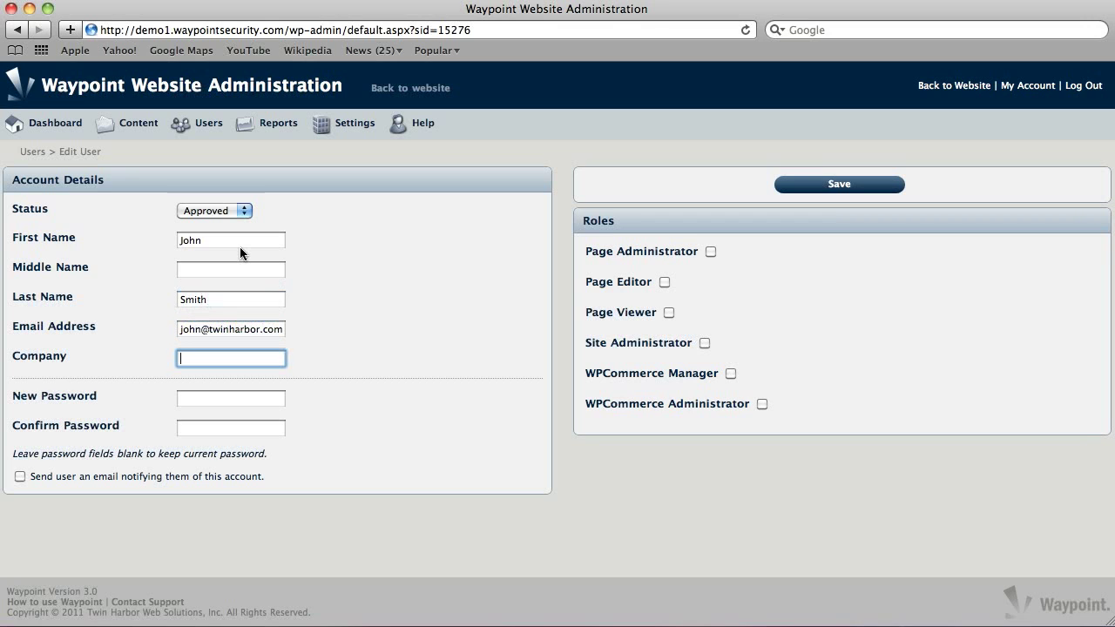
{"action": "type", "text": "Twin Harbor"}
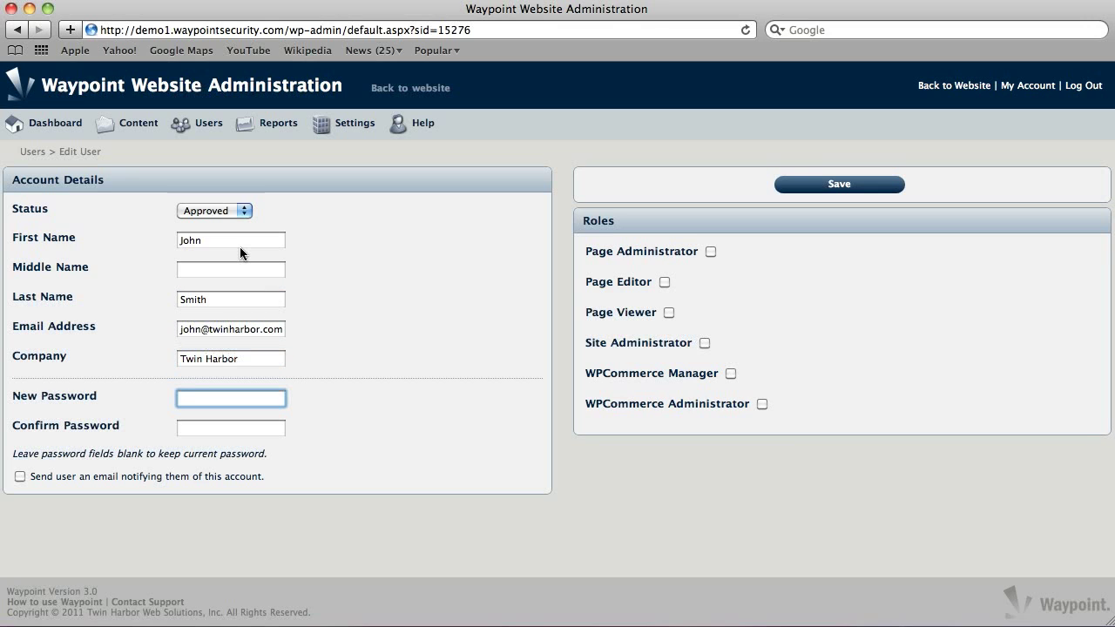
{"action": "type", "text": "password"}
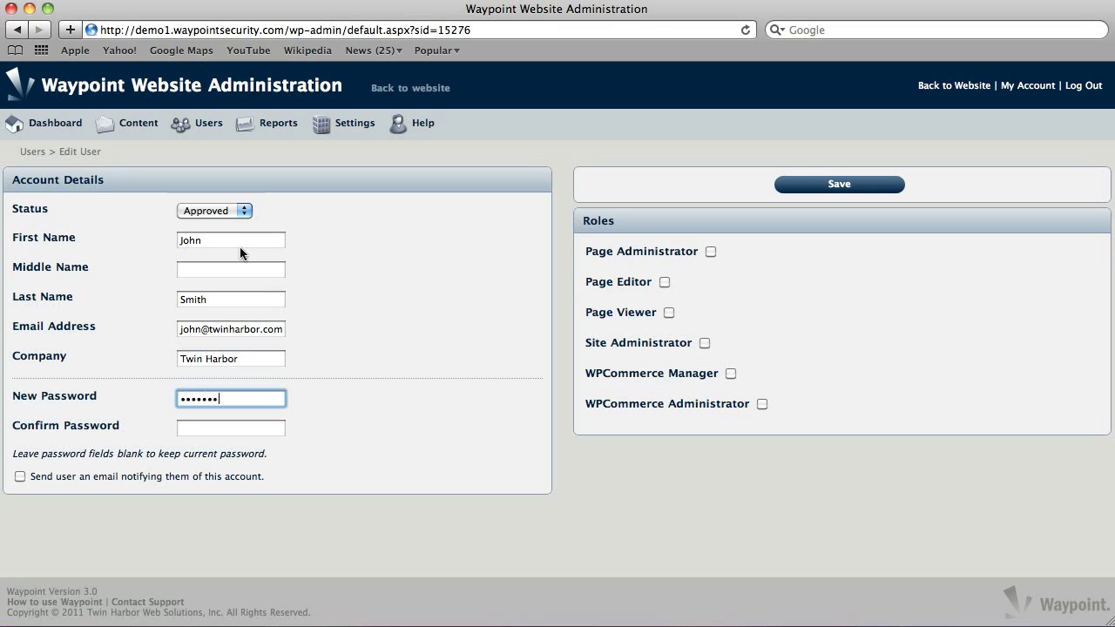
{"action": "type", "text": "••••••••"}
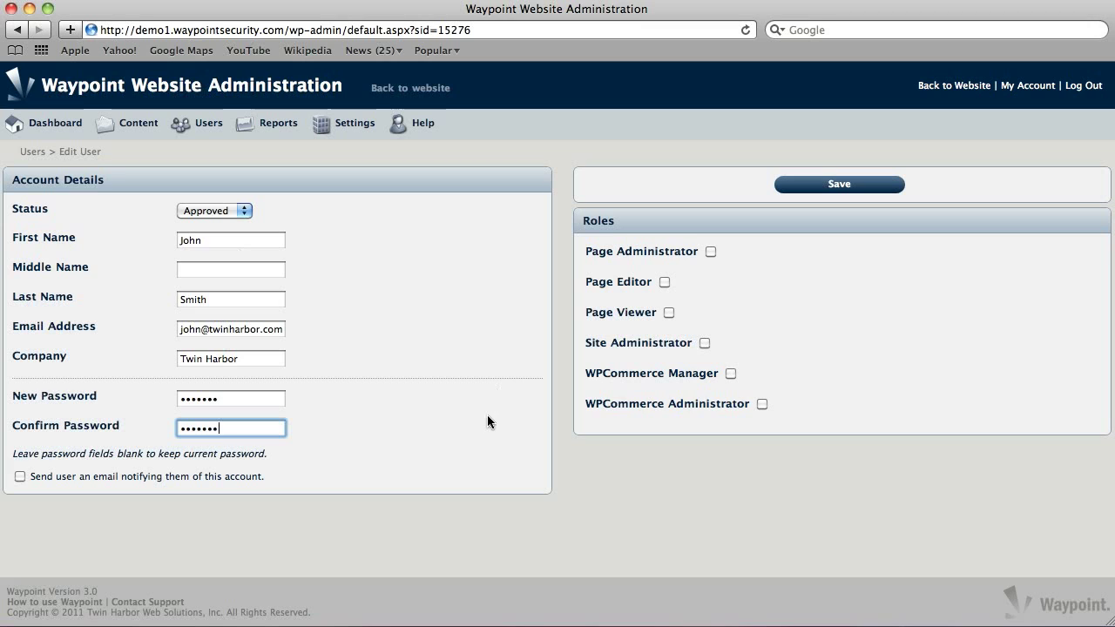
- Enable the account notification email for the new user and reveal the status options
{"action": "left_click", "coordinate": [20, 477]}
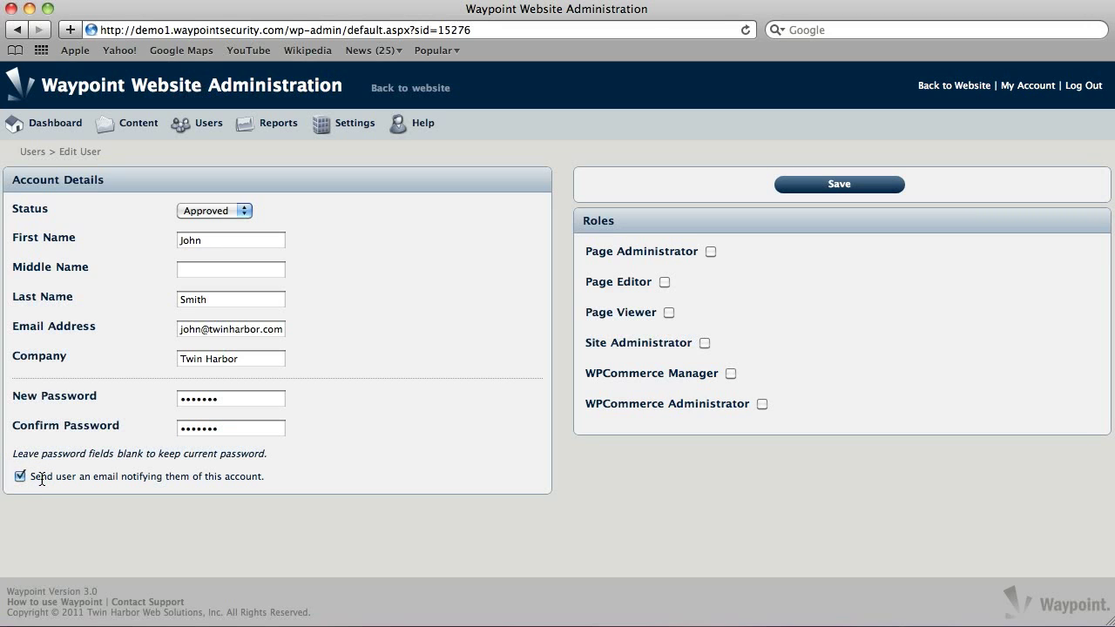
{"action": "mouse_move", "coordinate": [502, 361]}
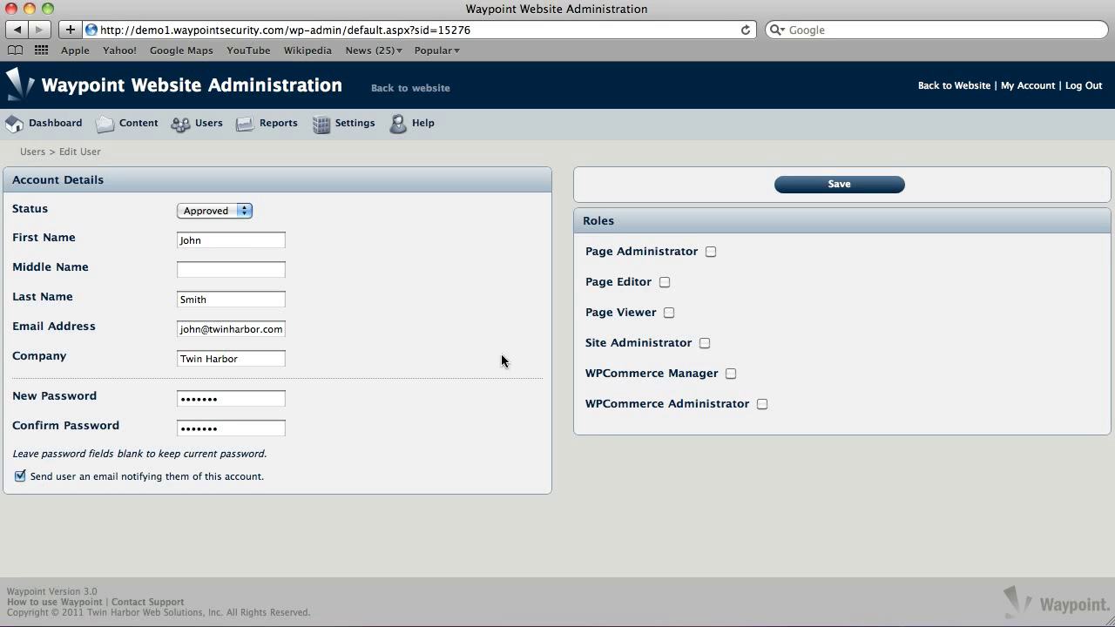
{"action": "left_click", "coordinate": [214, 210]}
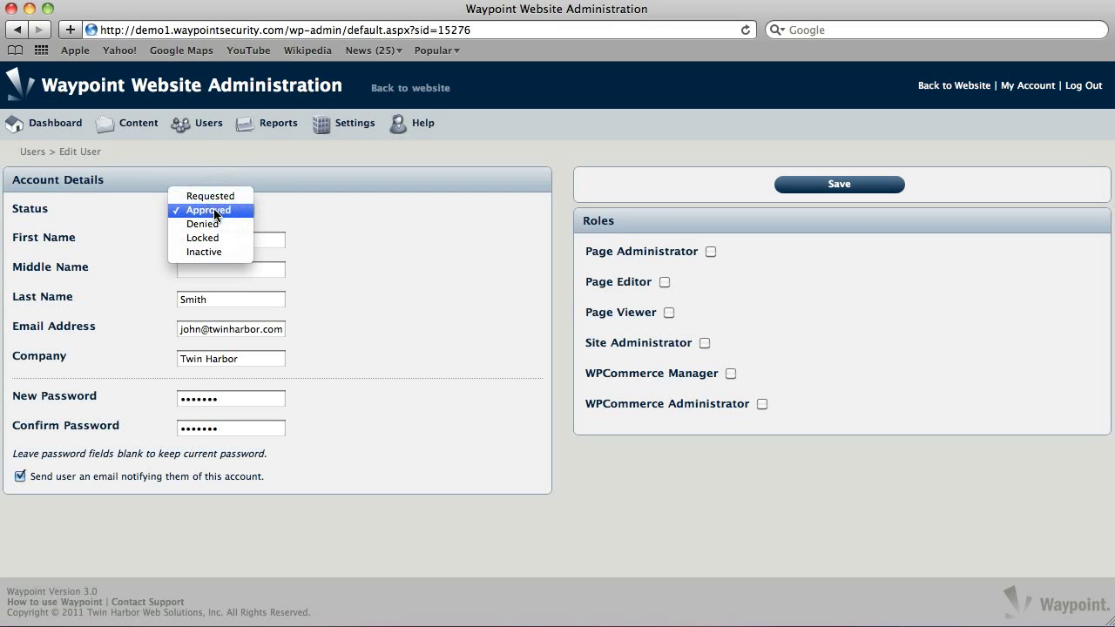
{"action": "mouse_move", "coordinate": [221, 214]}
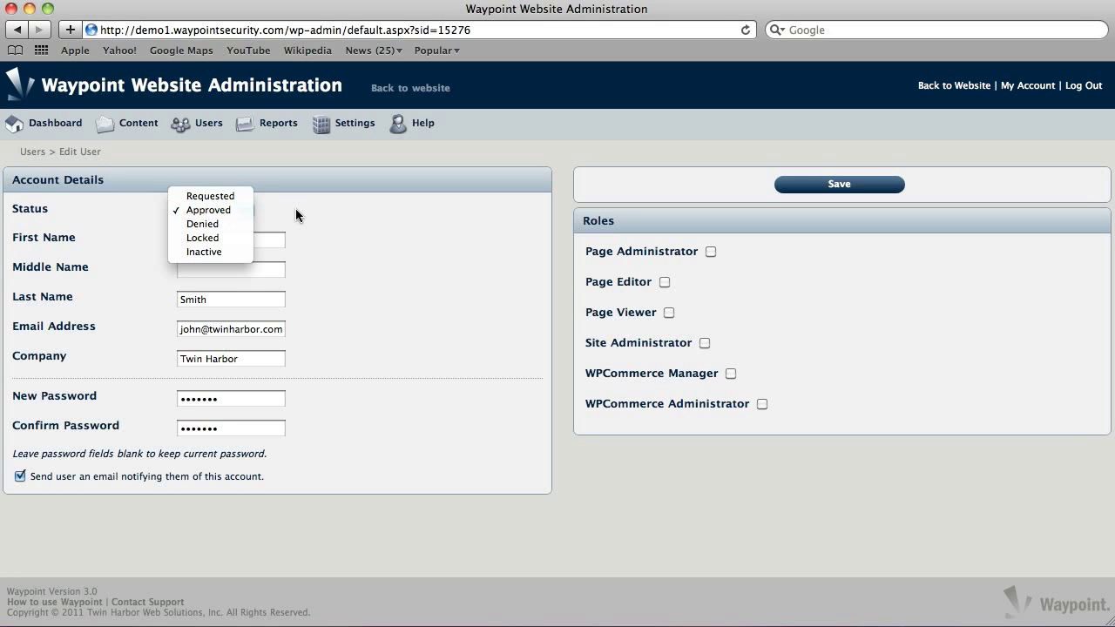
{"action": "mouse_move", "coordinate": [209, 224]}
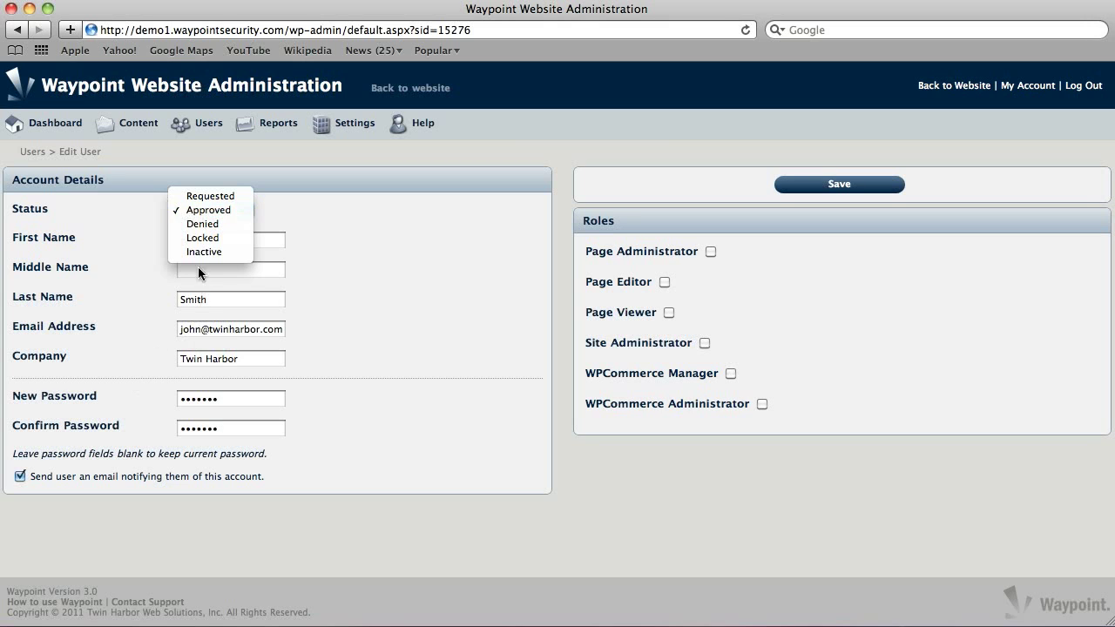
- Close the Status list, keeping Approved as the account status
{"action": "left_click", "coordinate": [208, 209]}
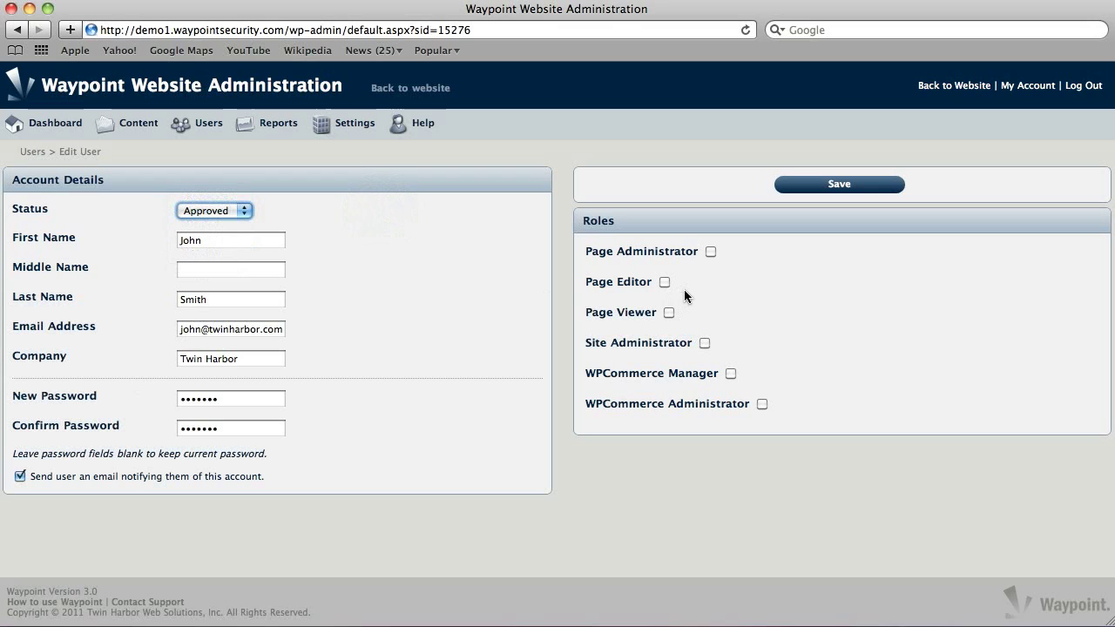
{"action": "mouse_move", "coordinate": [722, 379]}
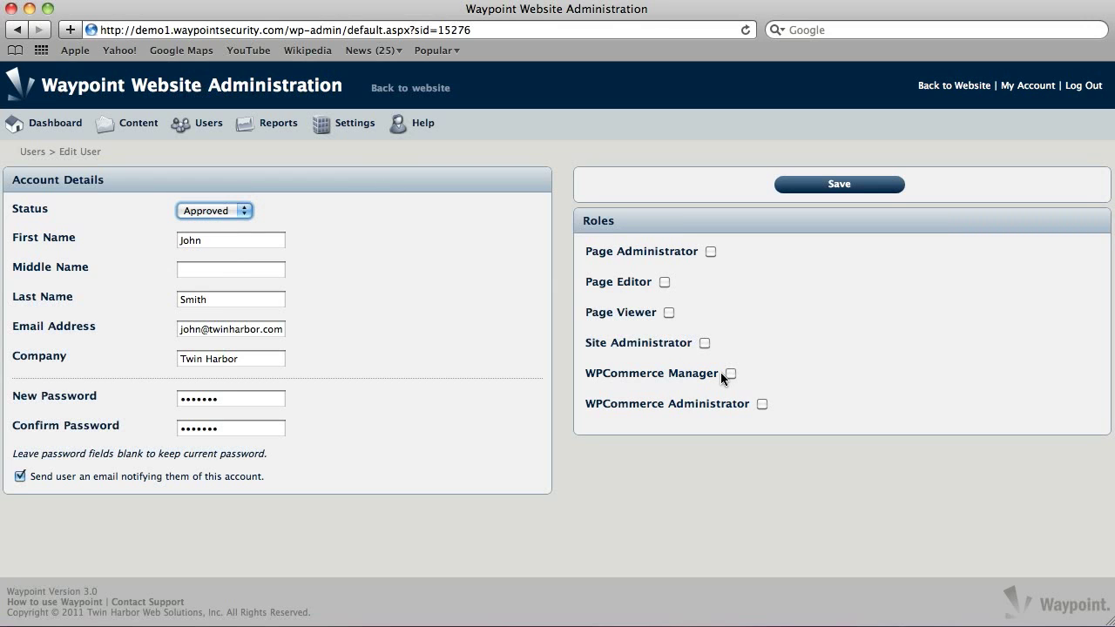
{"action": "mouse_move", "coordinate": [714, 369]}
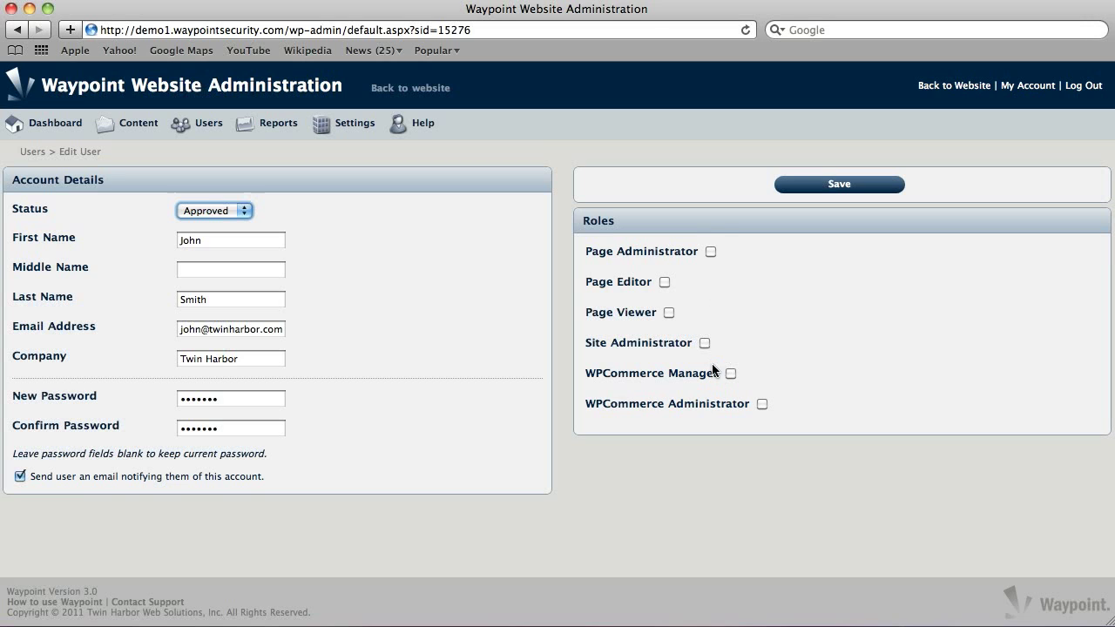
{"action": "mouse_move", "coordinate": [614, 242]}
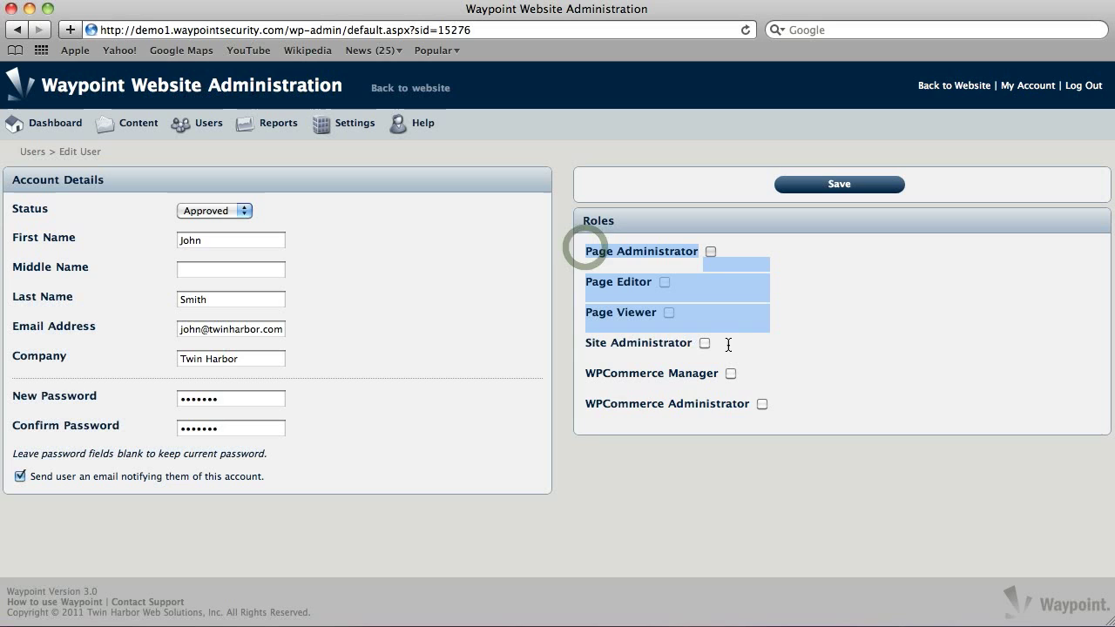
- Tick the Site Administrator role, leaving every other role unticked
{"action": "left_click", "coordinate": [704, 342]}
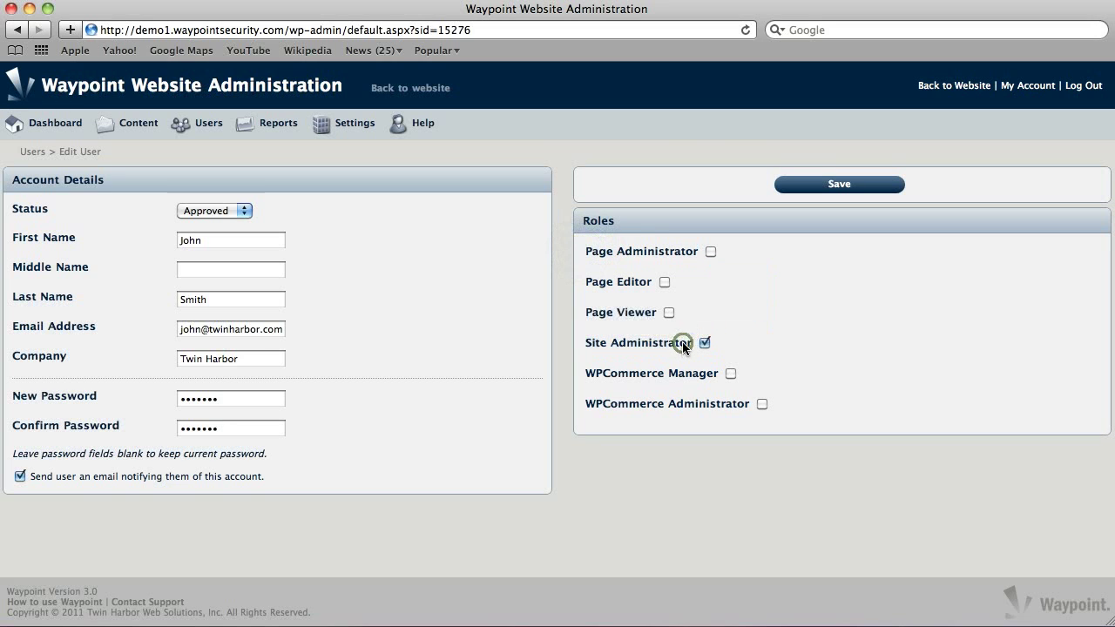
{"action": "left_click", "coordinate": [705, 342]}
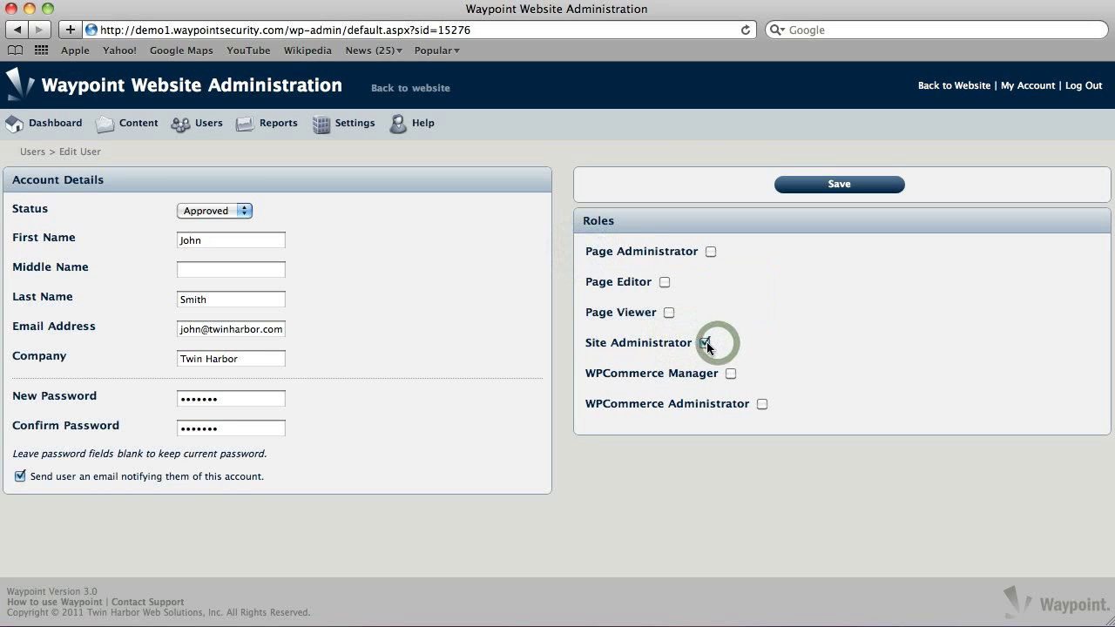
{"action": "left_click", "coordinate": [707, 343]}
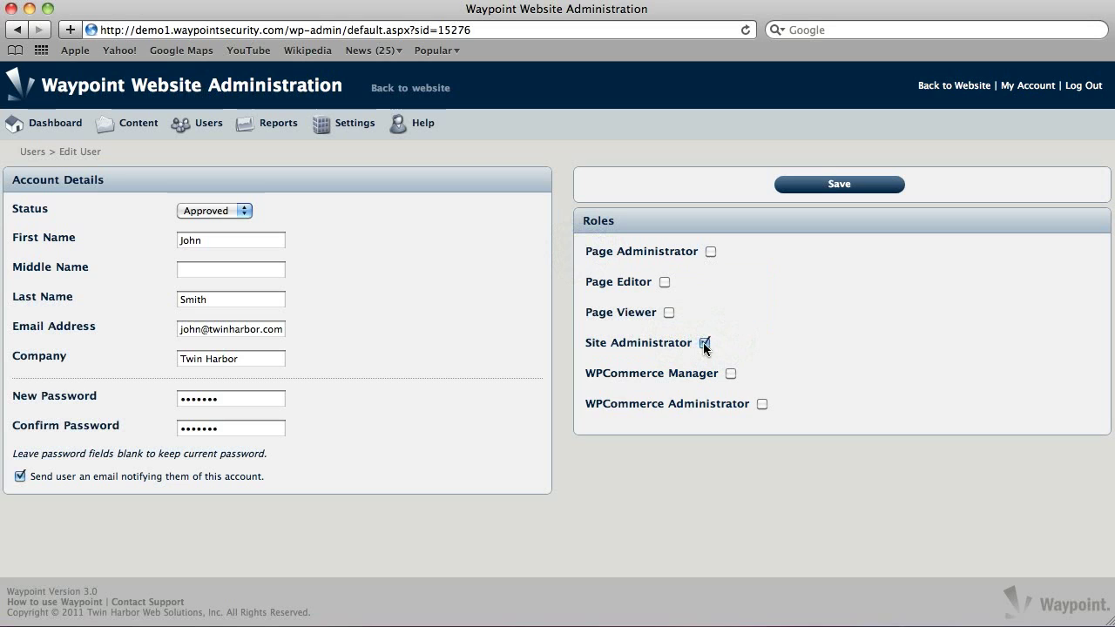
{"action": "left_click", "coordinate": [705, 342]}
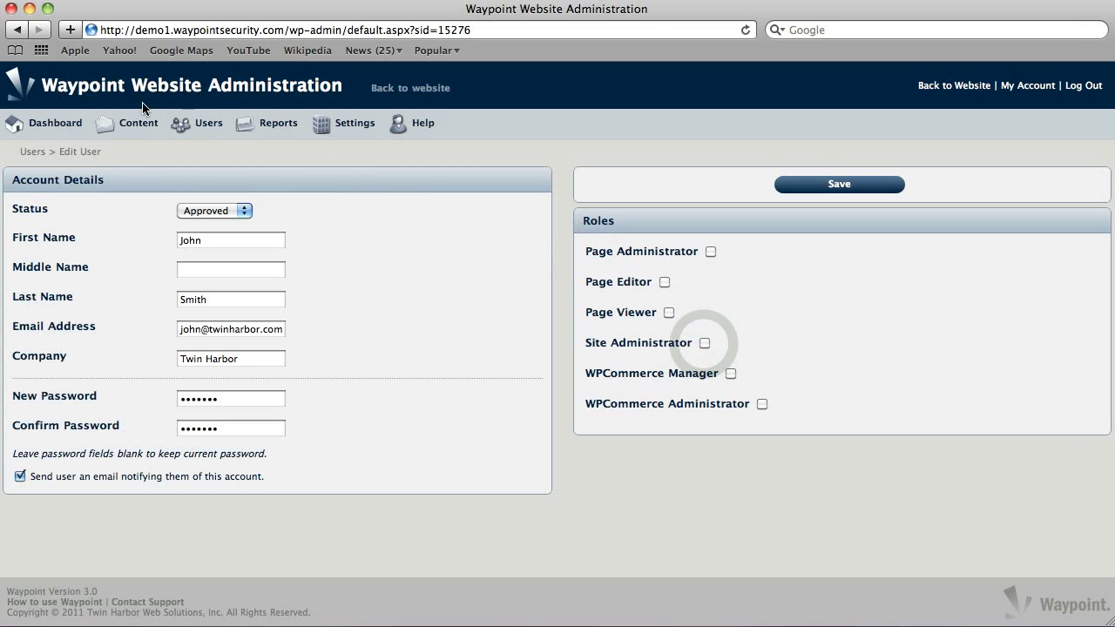
{"action": "left_click", "coordinate": [707, 342]}
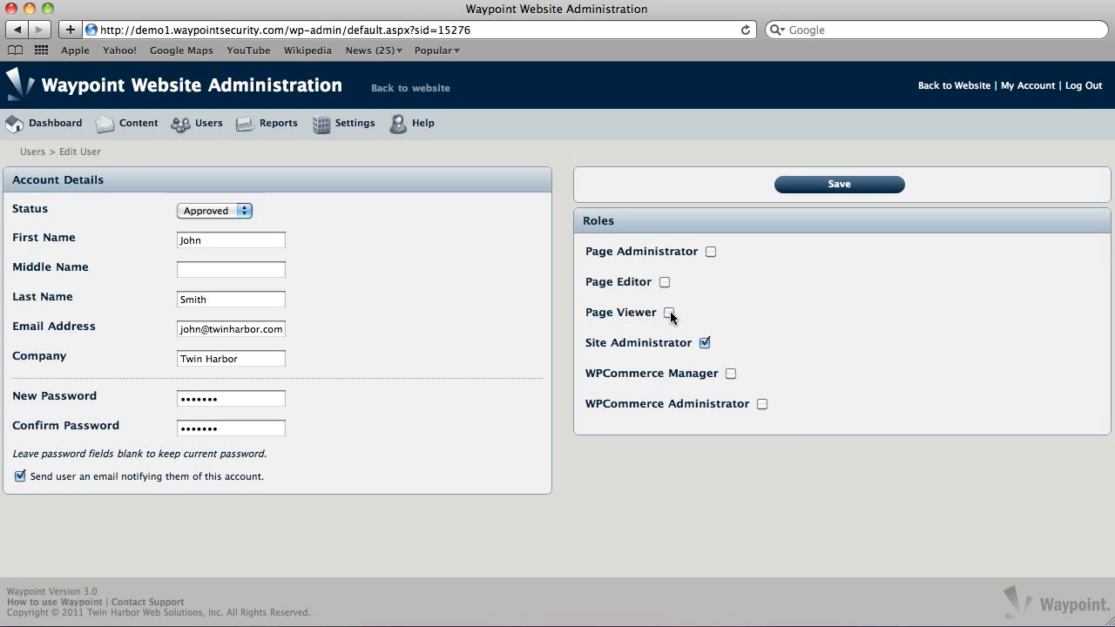
{"action": "mouse_move", "coordinate": [671, 317]}
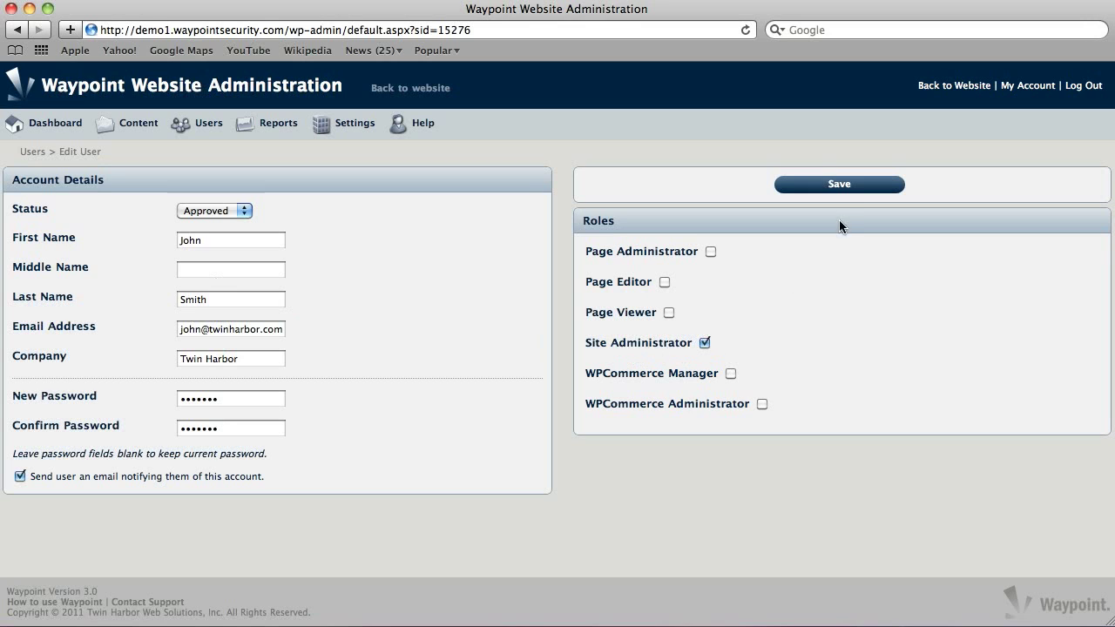
{"action": "left_click", "coordinate": [838, 184]}
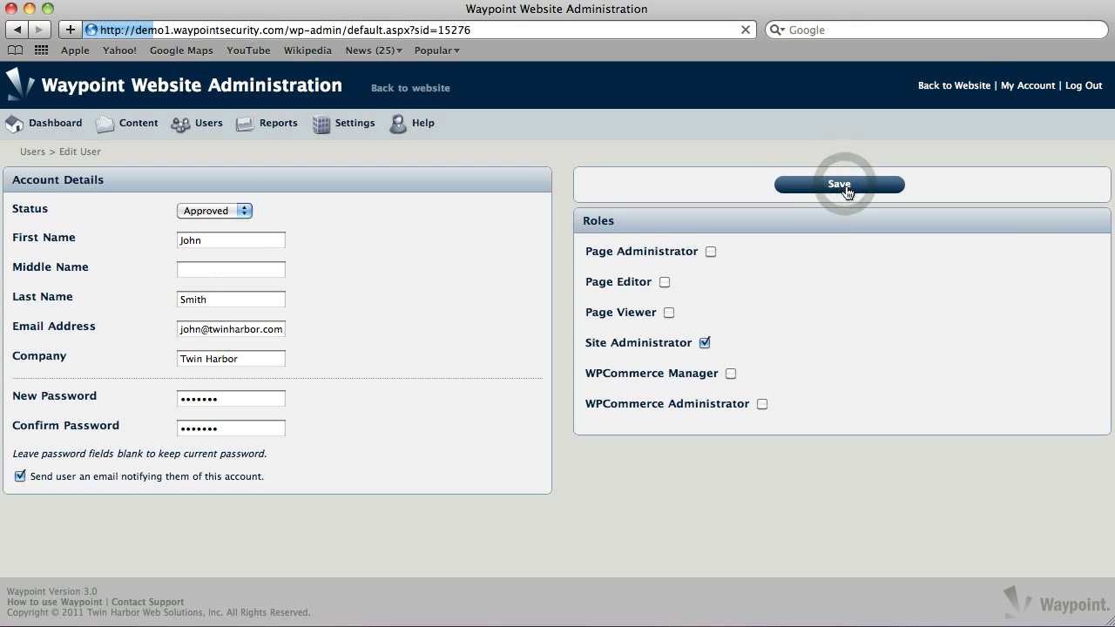
{"action": "left_click", "coordinate": [838, 184]}
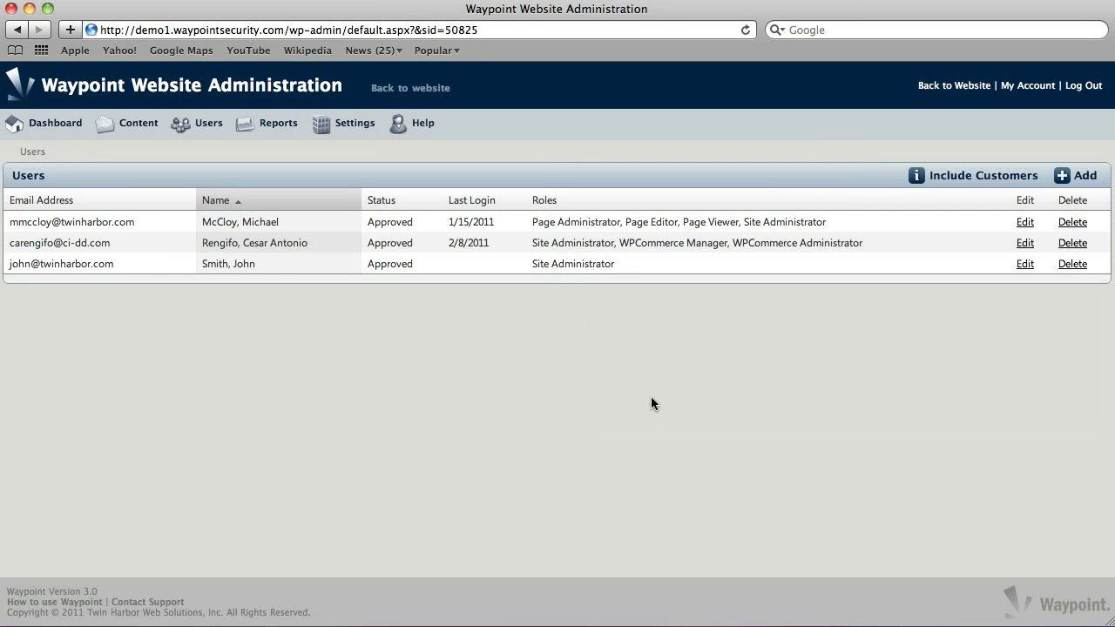
{"action": "mouse_move", "coordinate": [460, 205]}
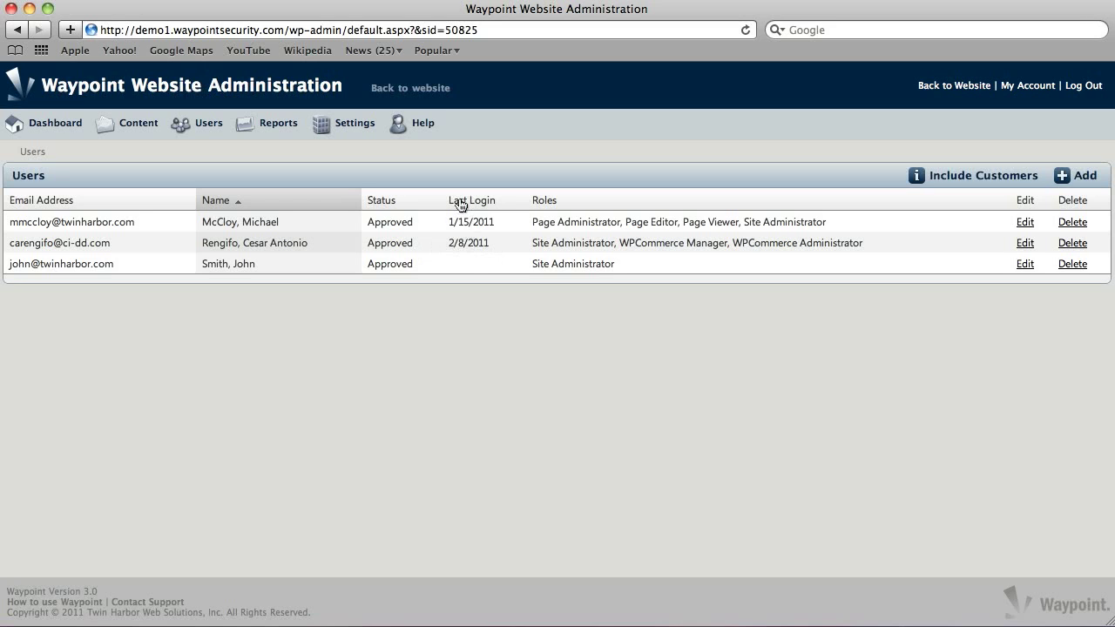
{"action": "mouse_move", "coordinate": [466, 268]}
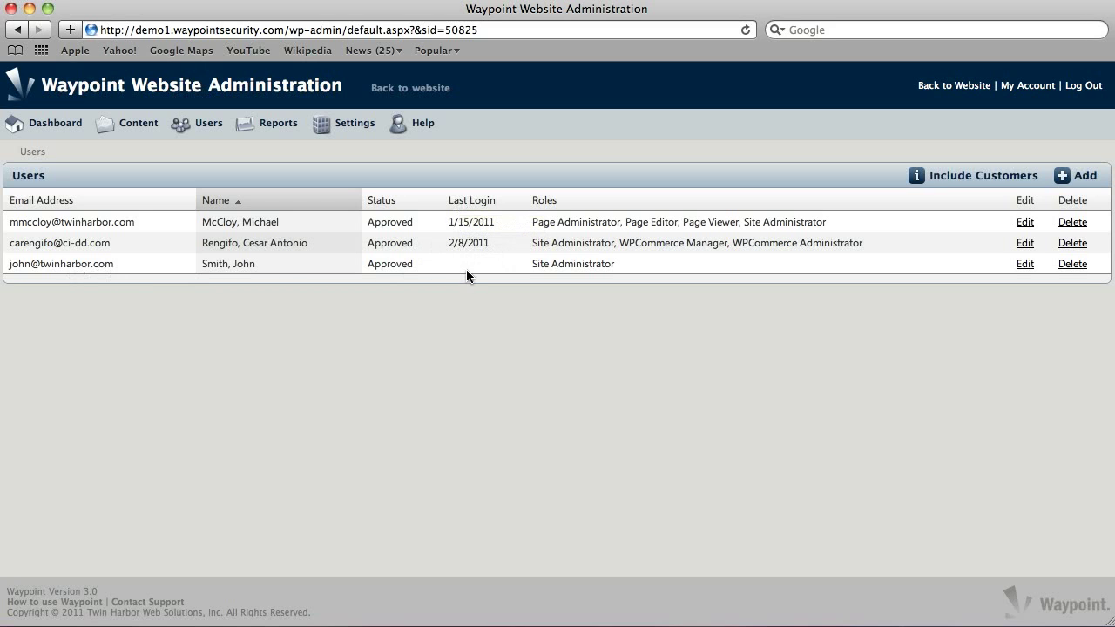
{"action": "mouse_move", "coordinate": [845, 394]}
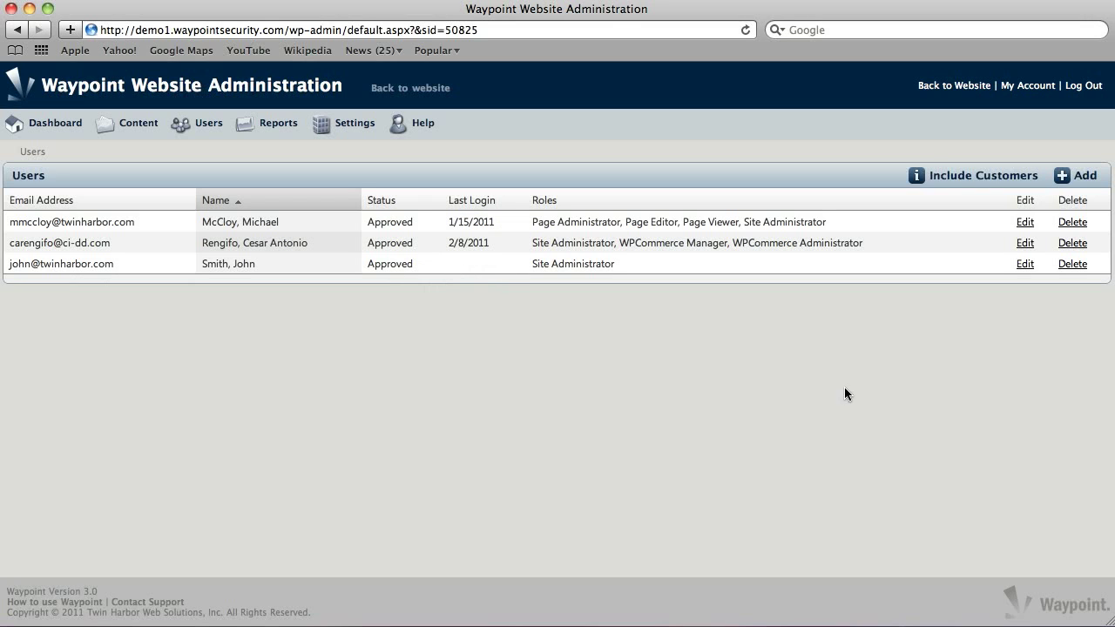
{"action": "mouse_move", "coordinate": [849, 386]}
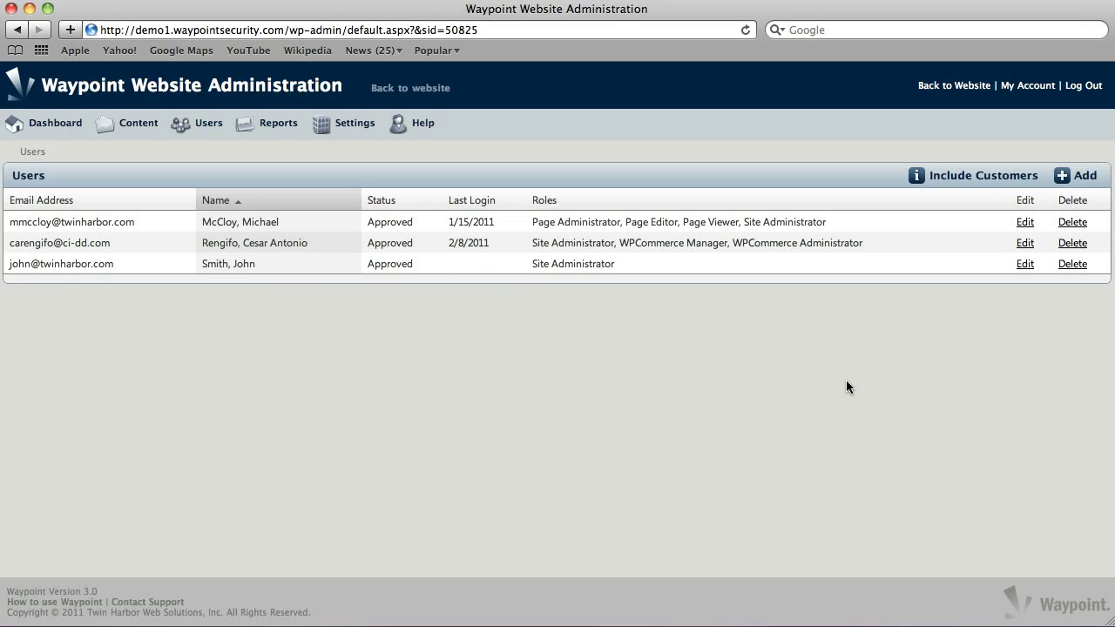
{"action": "left_click", "coordinate": [1024, 263]}
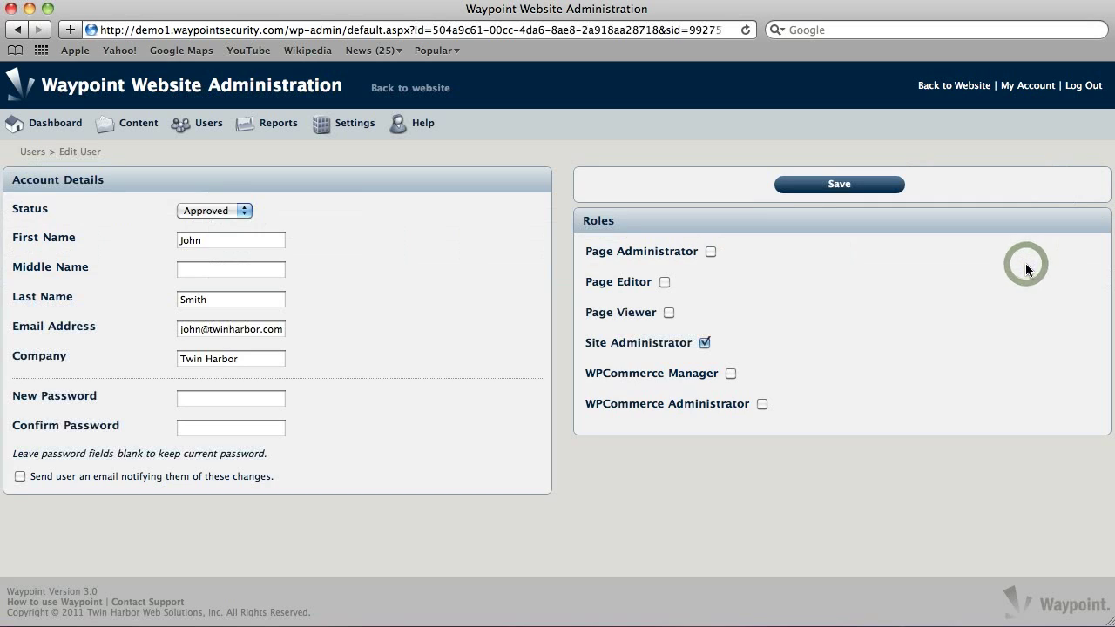
{"action": "mouse_move", "coordinate": [143, 401]}
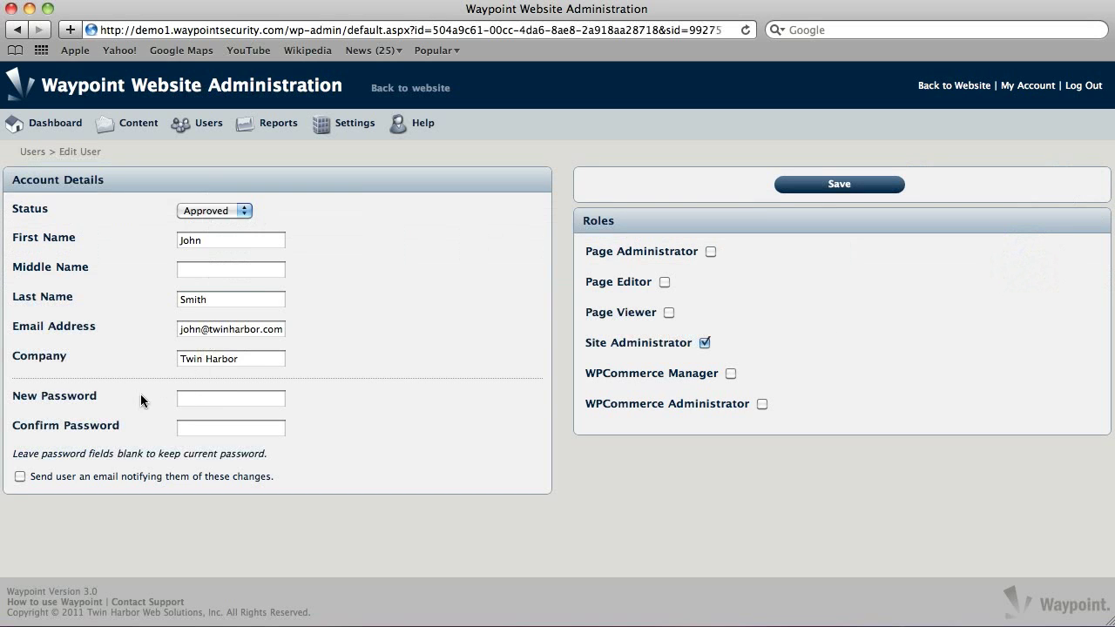
{"action": "left_click", "coordinate": [230, 398]}
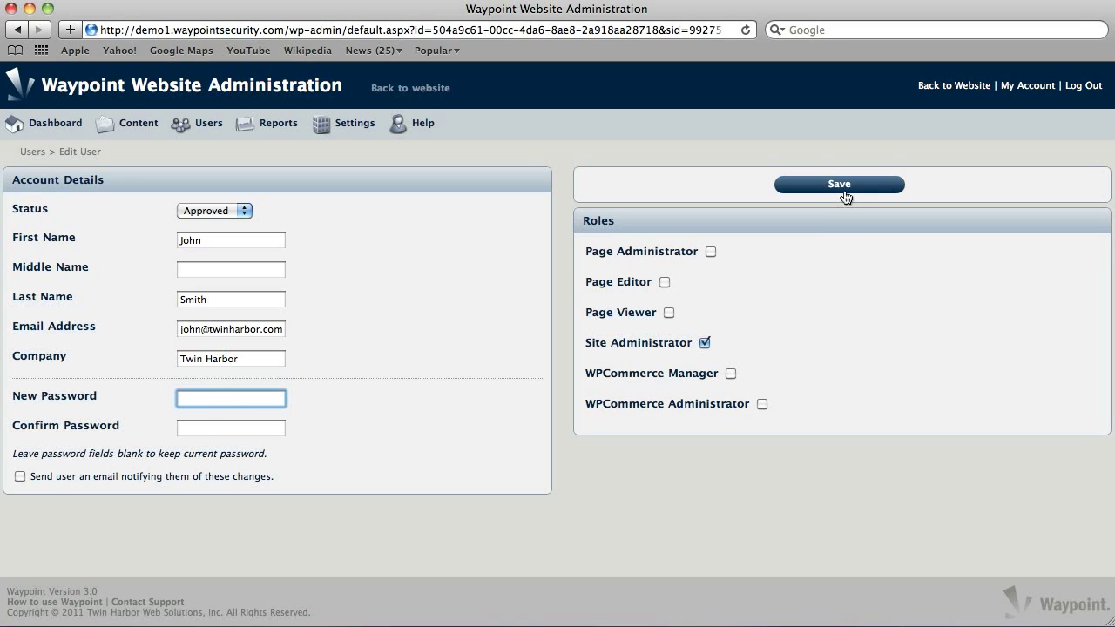
{"action": "mouse_move", "coordinate": [228, 169]}
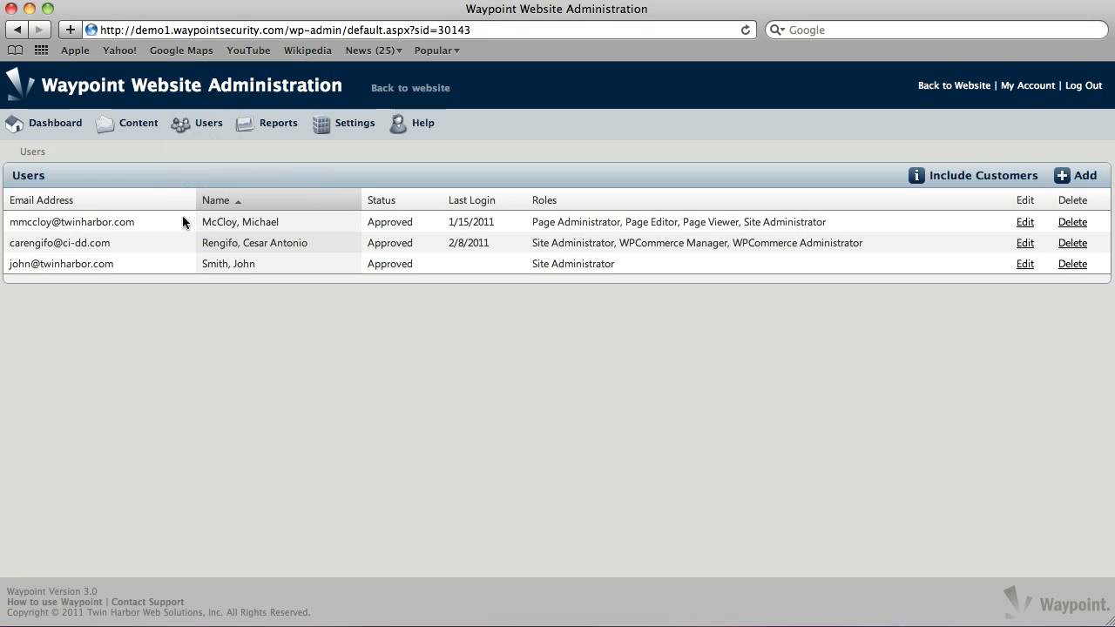
{"action": "left_click", "coordinate": [208, 122]}
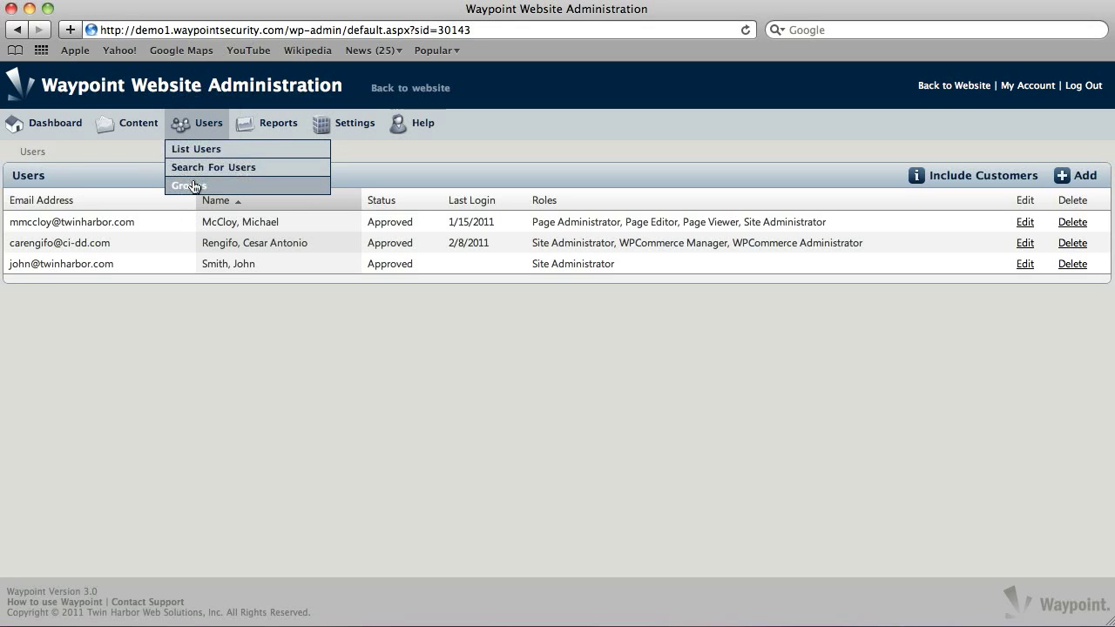